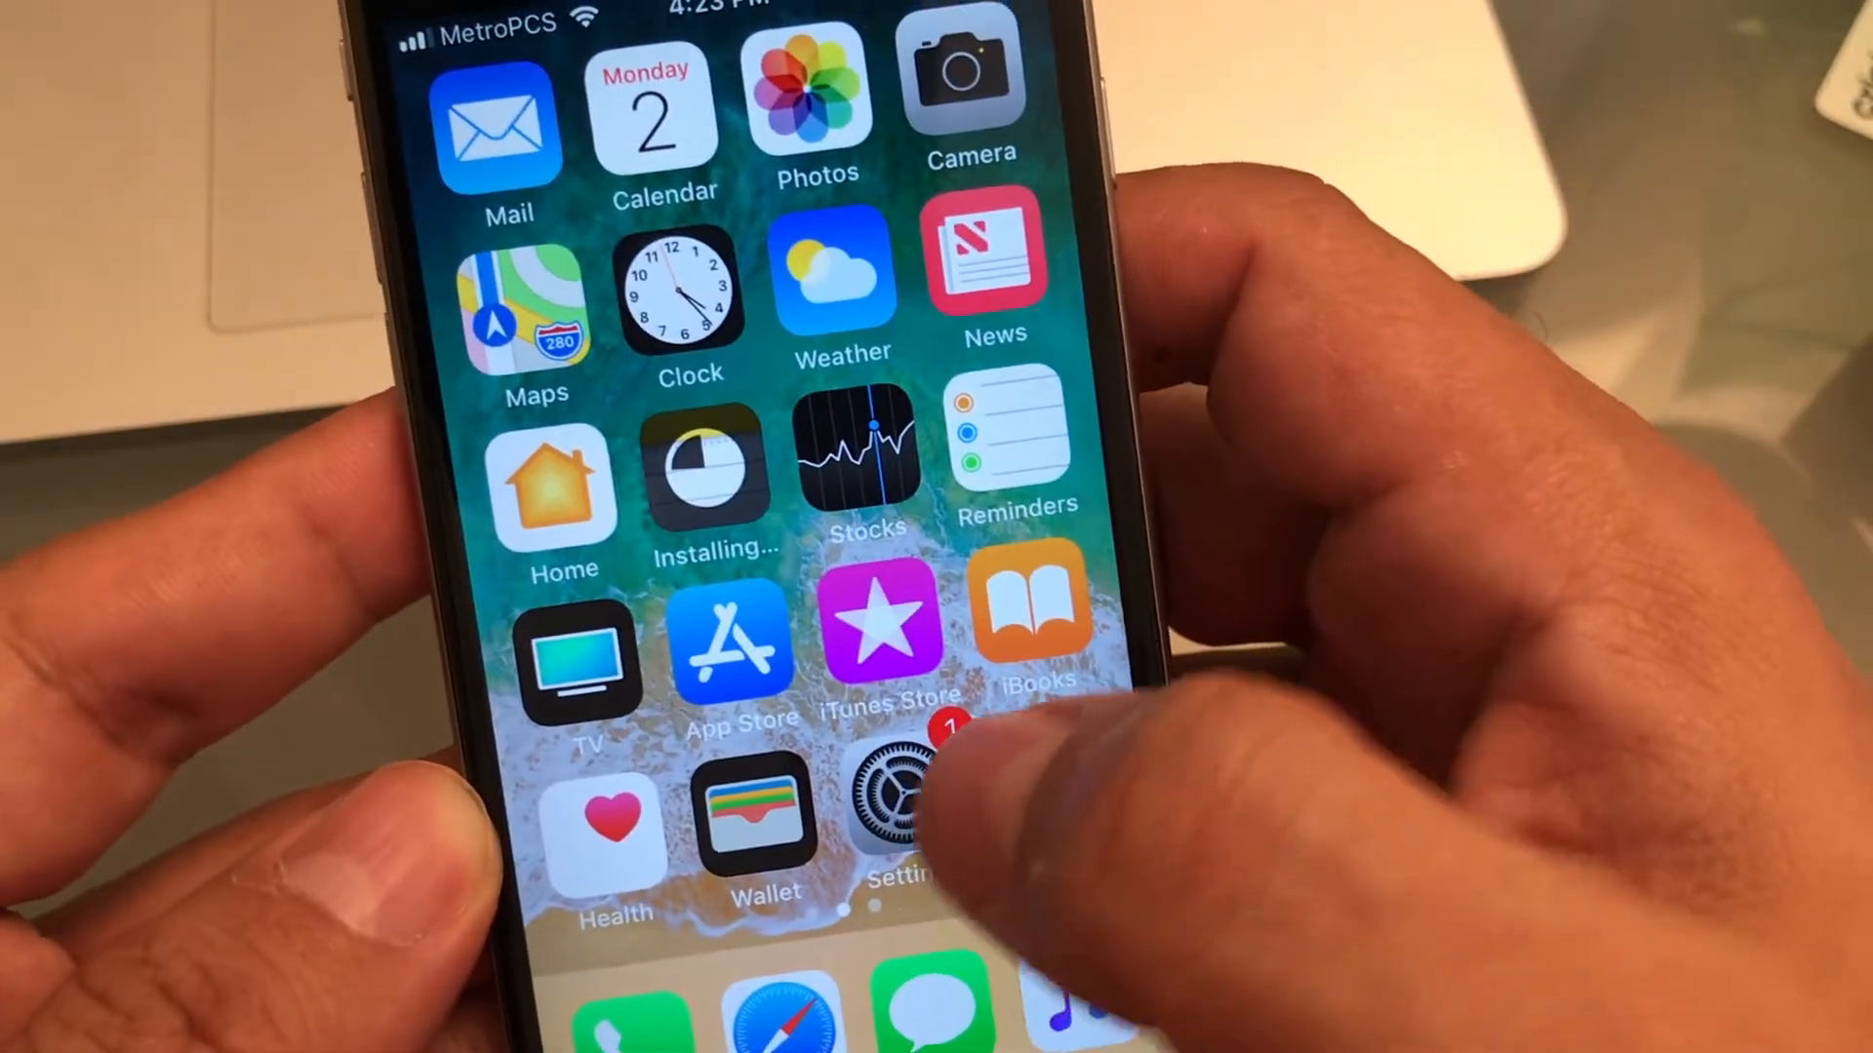
Reach the Bluetooth settings page from the home screen, with Bluetooth still on.
{"action": "left_click", "coordinate": [911, 823]}
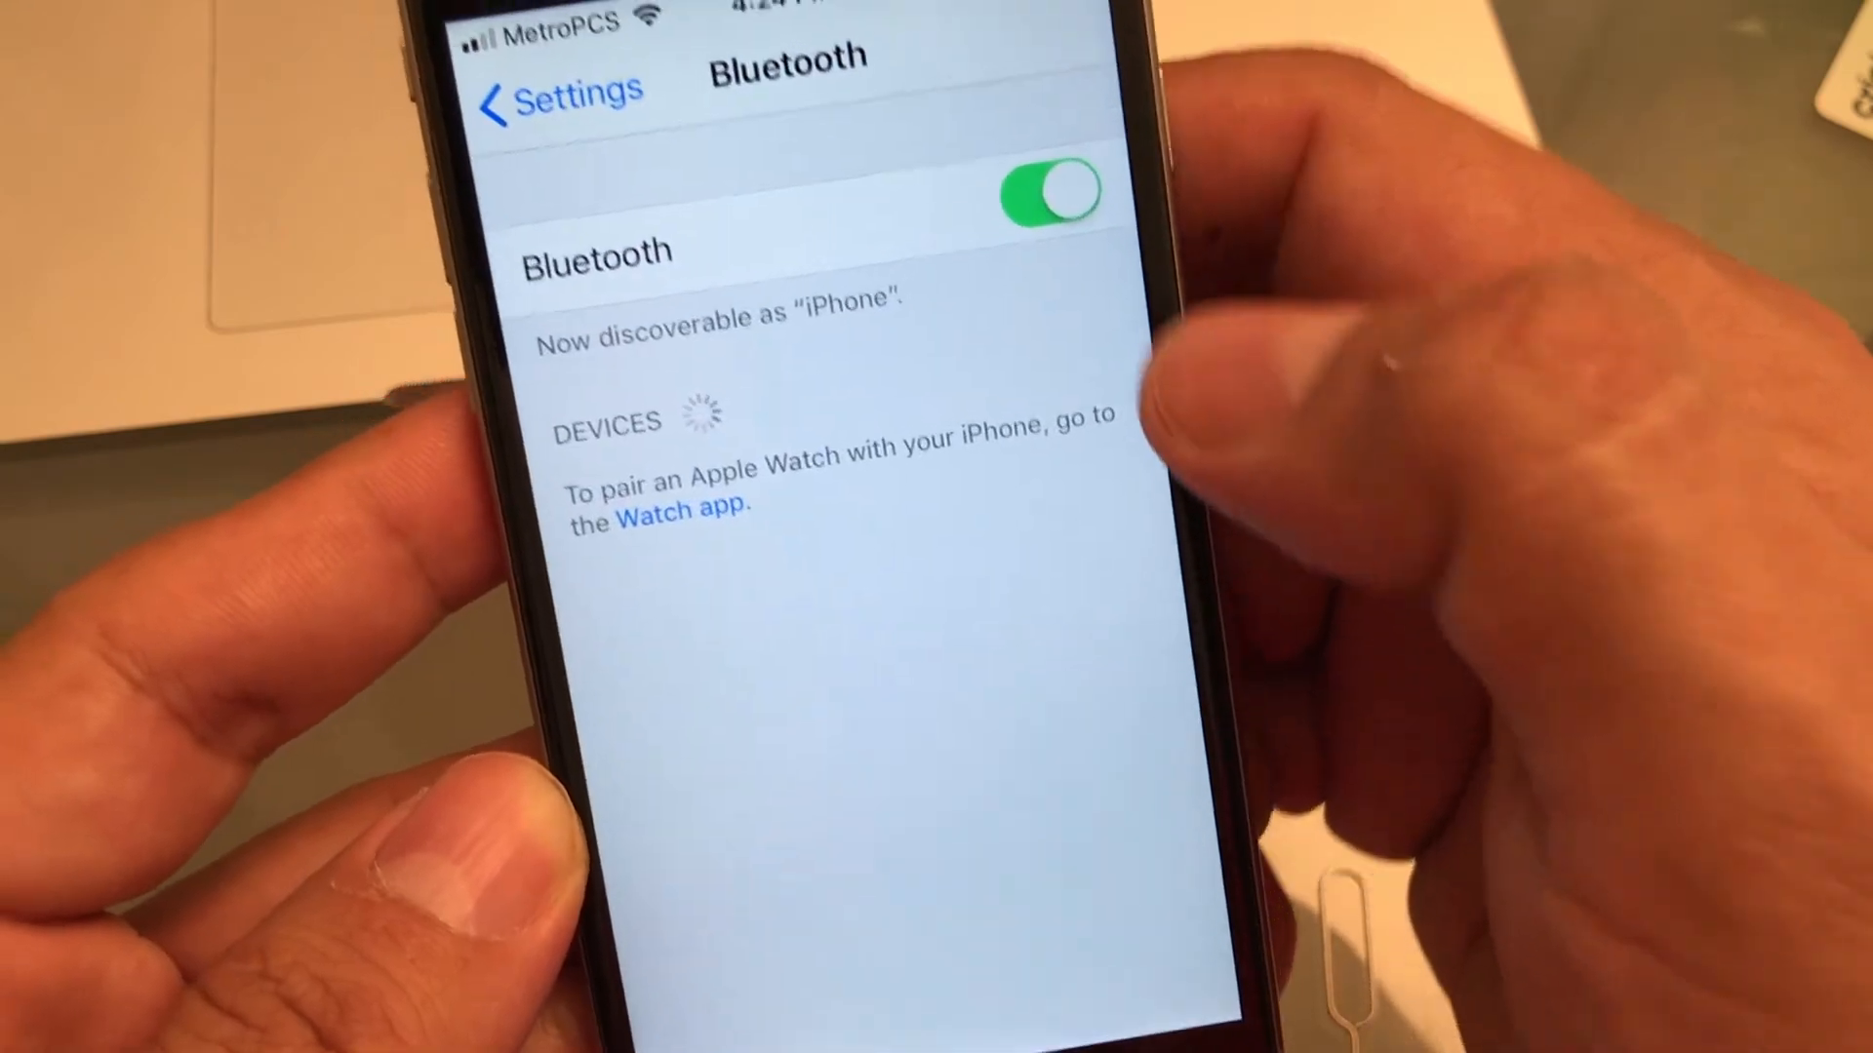
Switch Bluetooth off and return to the main Settings list showing Bluetooth Off.
{"action": "left_click", "coordinate": [558, 92]}
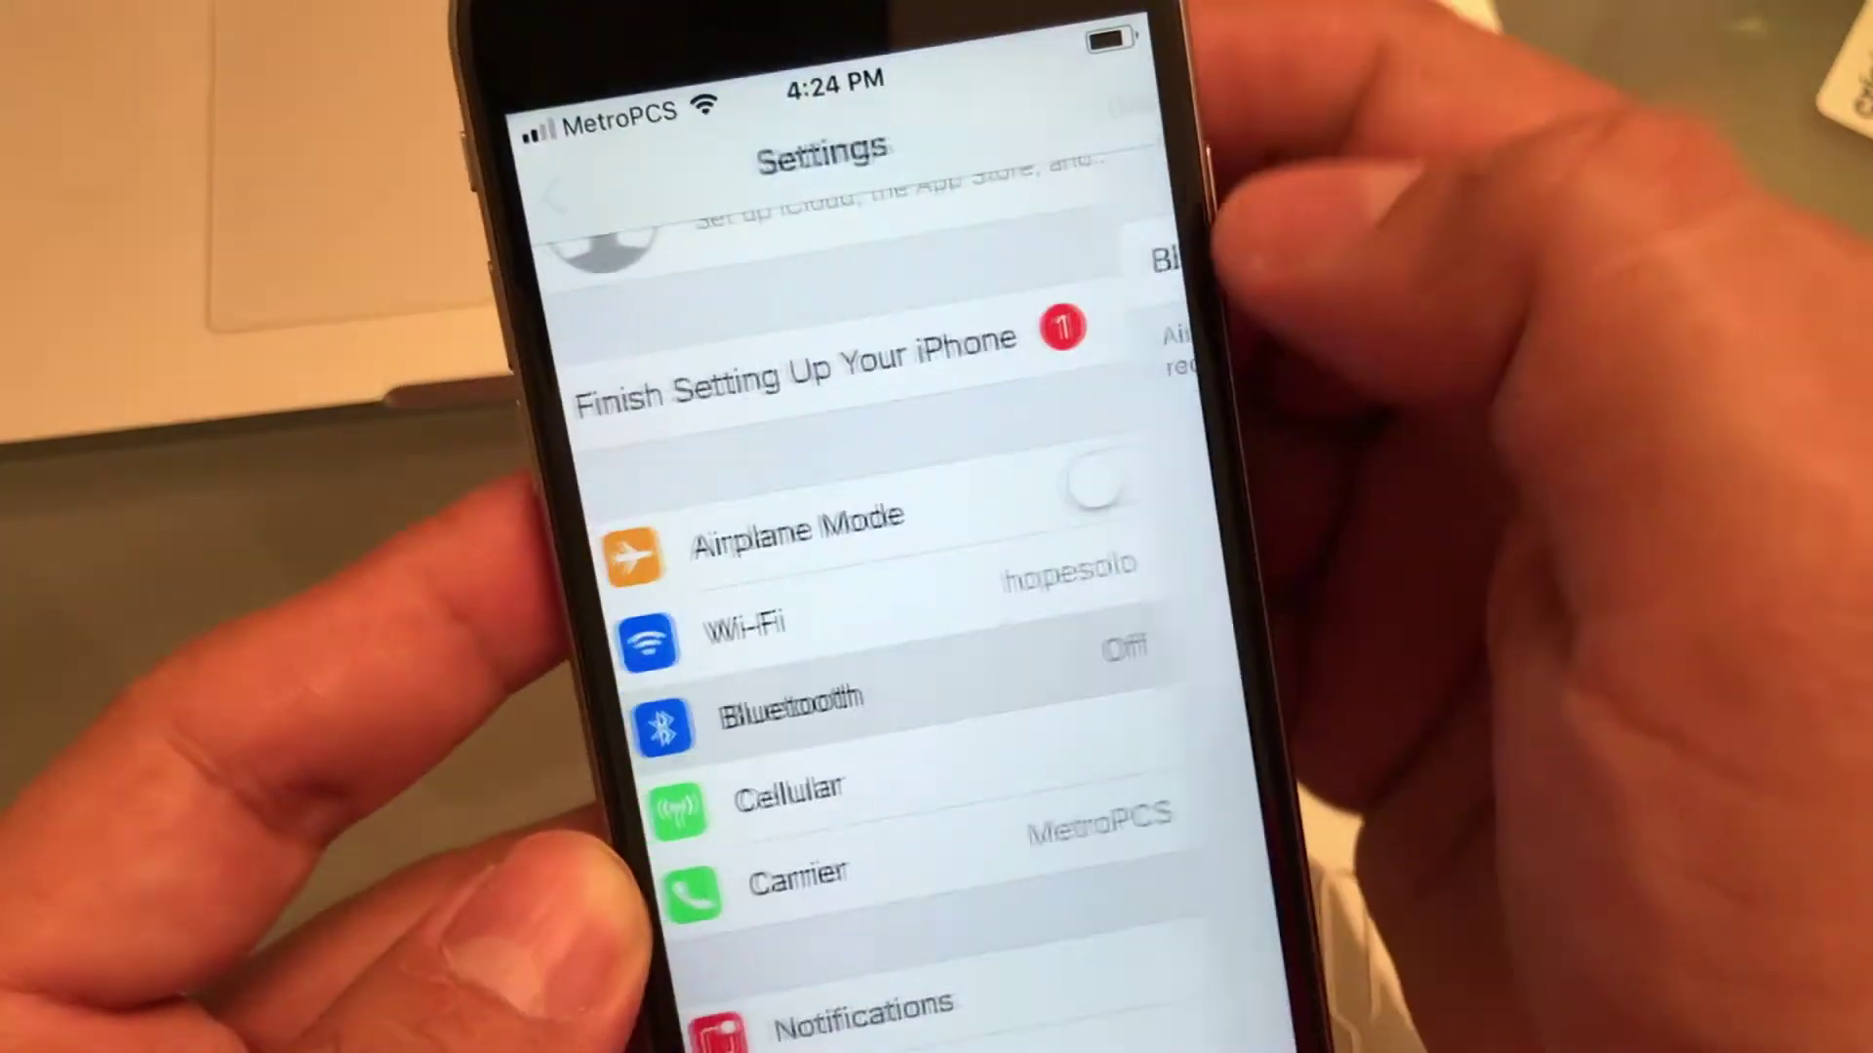
{"action": "scroll", "scroll_direction": "down", "scroll_amount": 3}
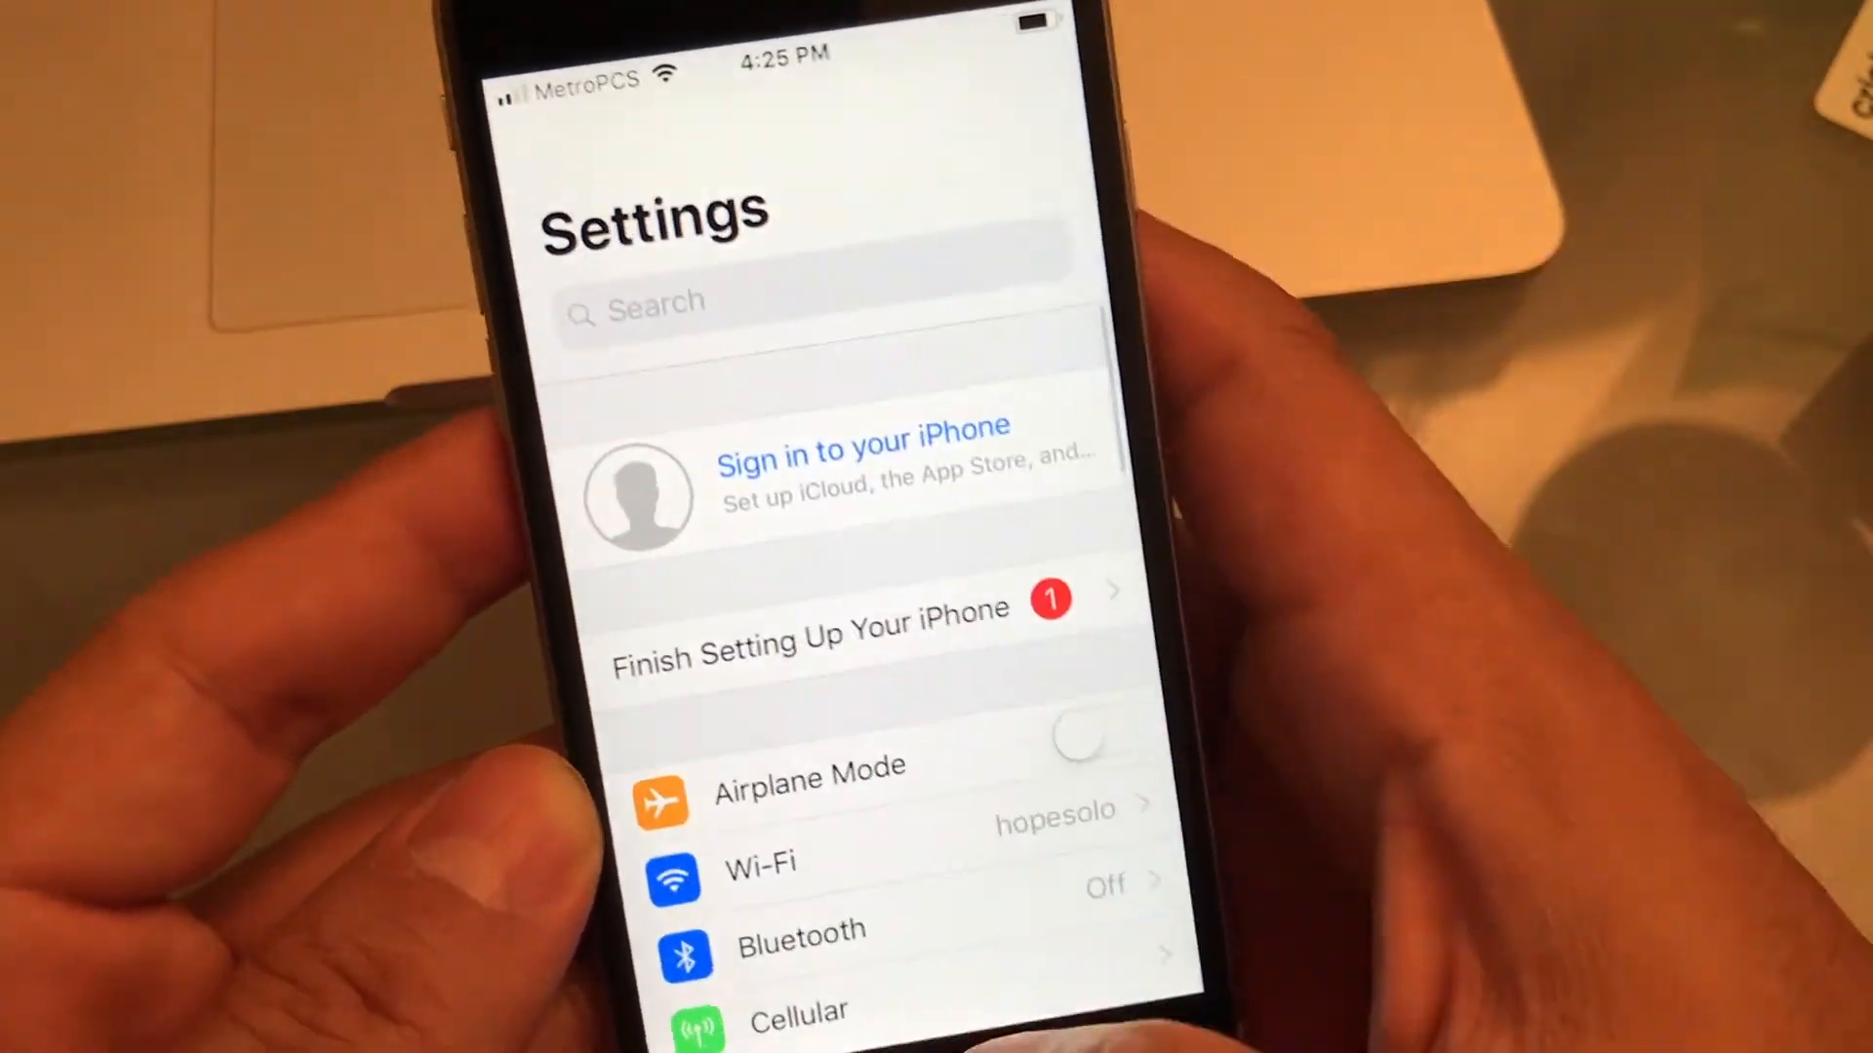